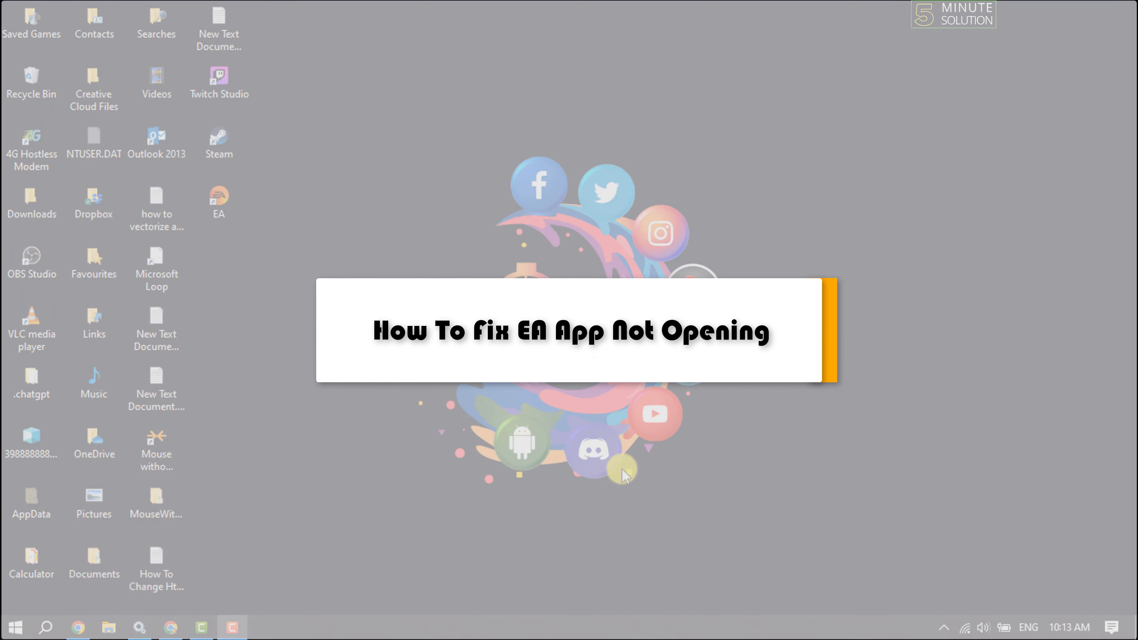
pyautogui.moveTo(378, 411)
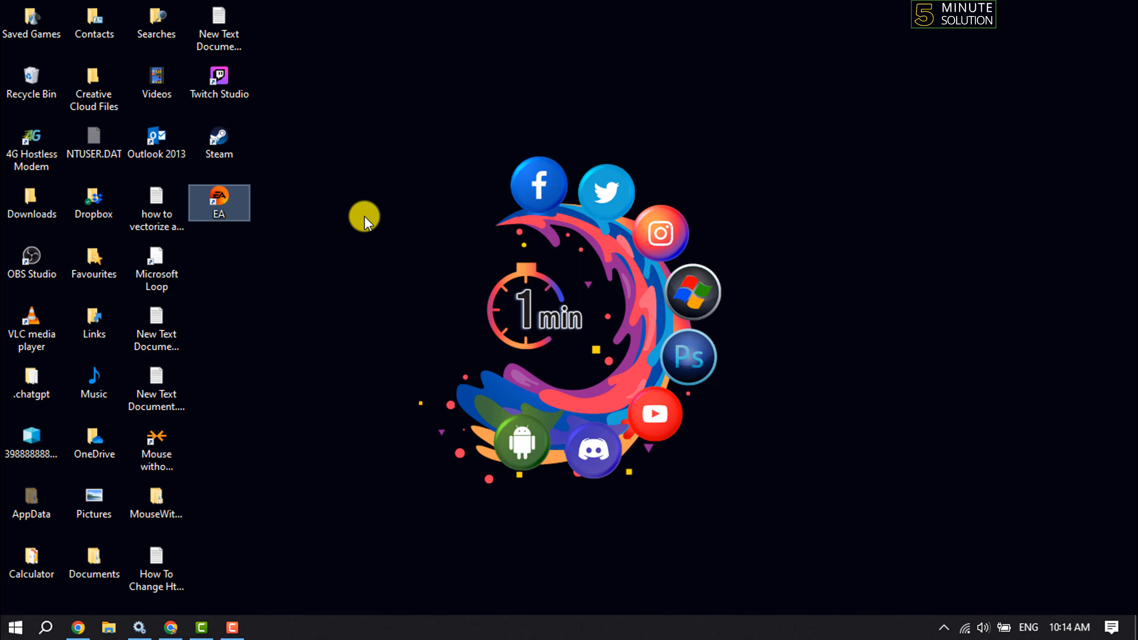
# - Select the EA desktop shortcut and bring up its context menu for Properties
pyautogui.click(364, 222)
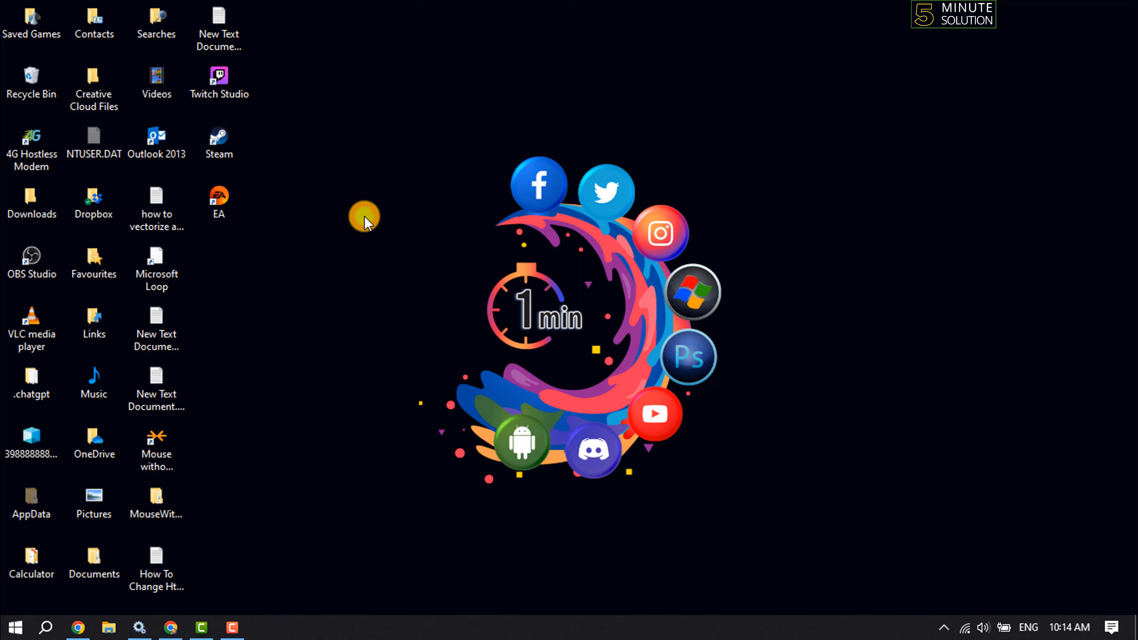
pyautogui.click(218, 198)
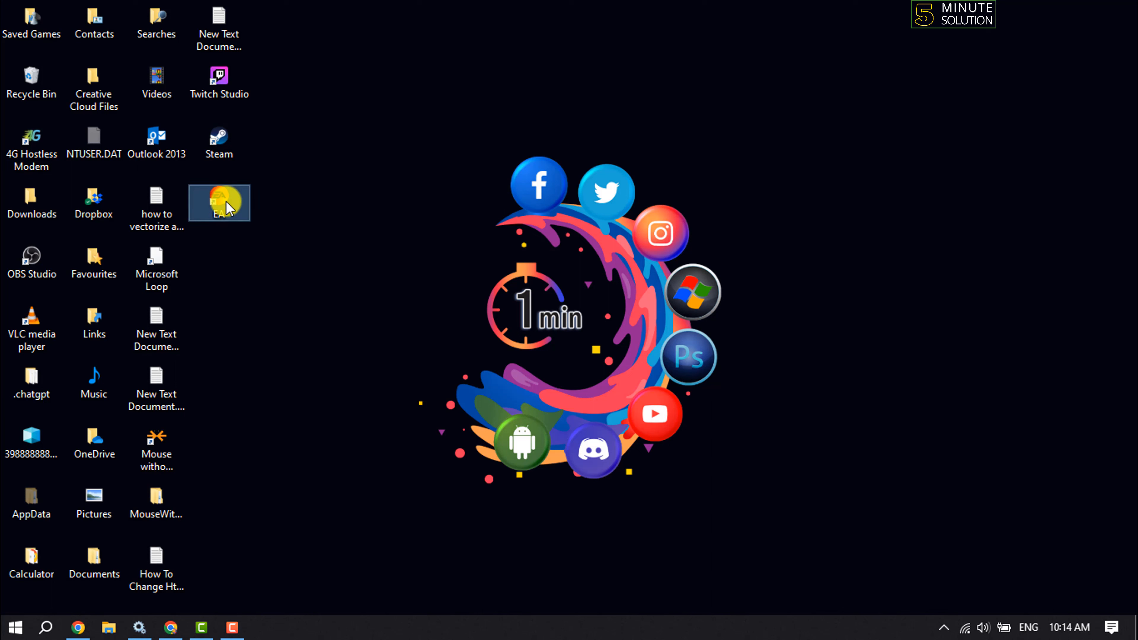
pyautogui.rightClick(221, 202)
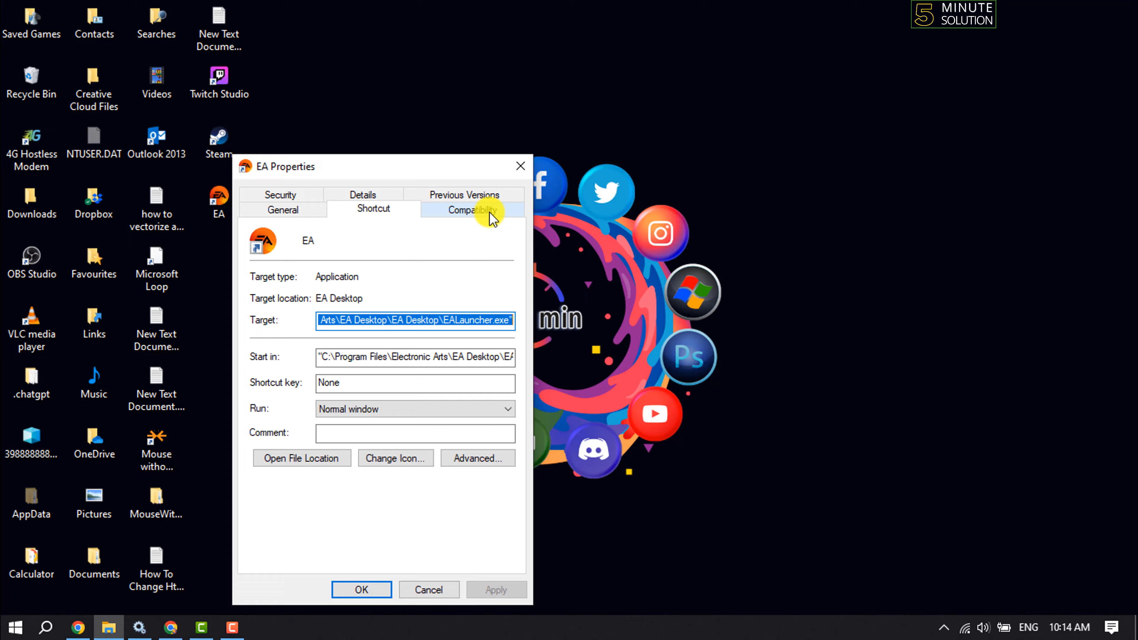
# - On Compatibility, enable Windows 7 compatibility mode and Run as administrator, then apply and confirm
pyautogui.click(473, 209)
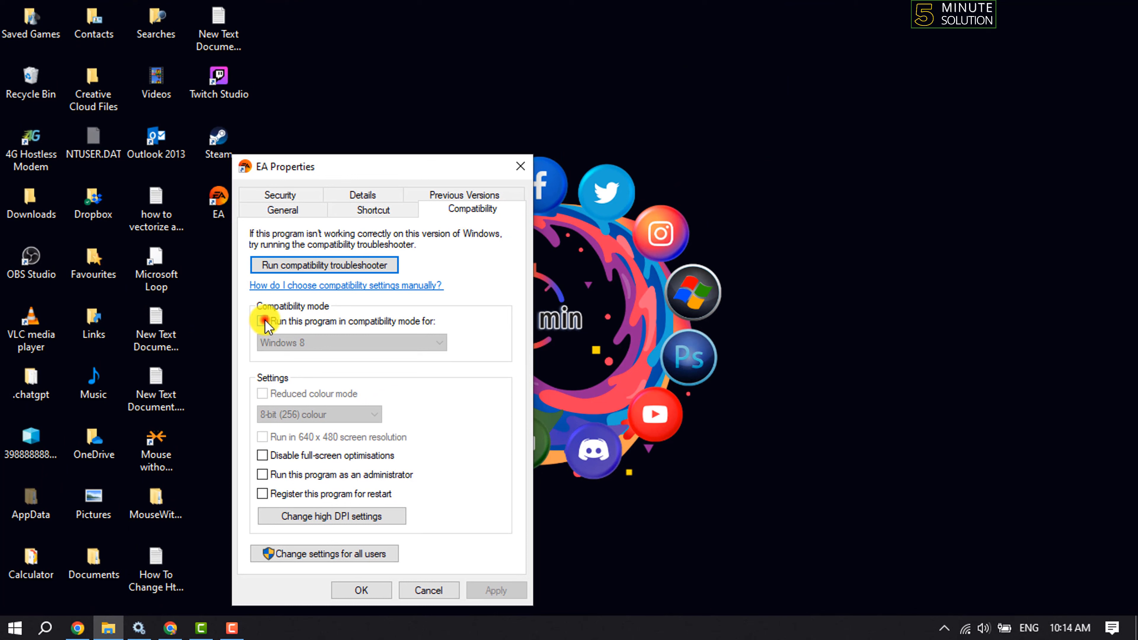
pyautogui.click(262, 322)
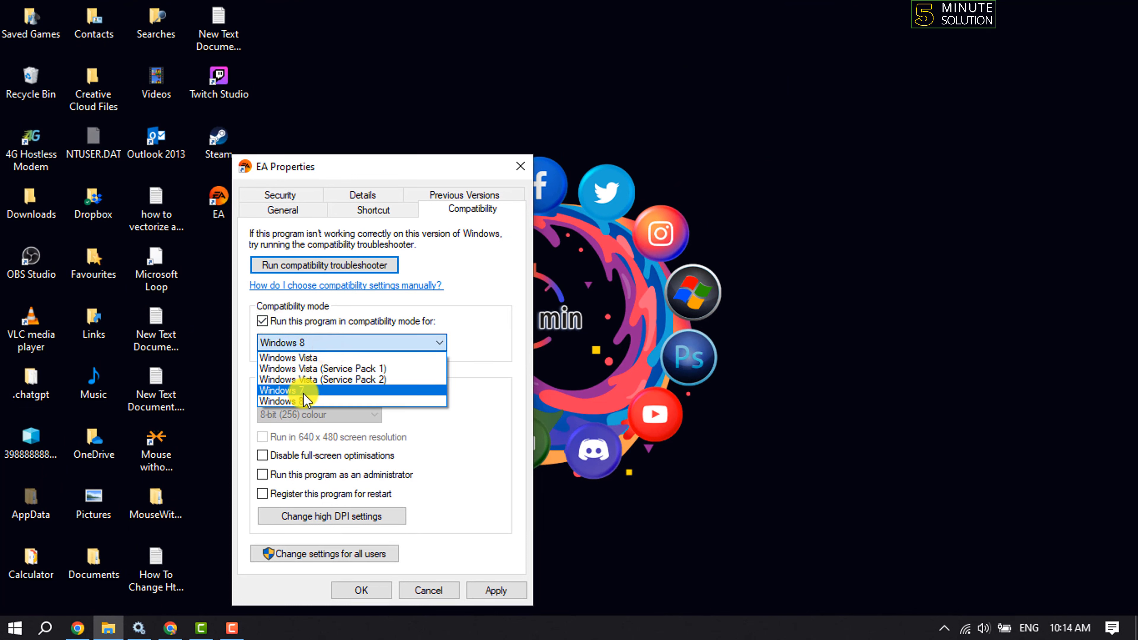
pyautogui.click(287, 391)
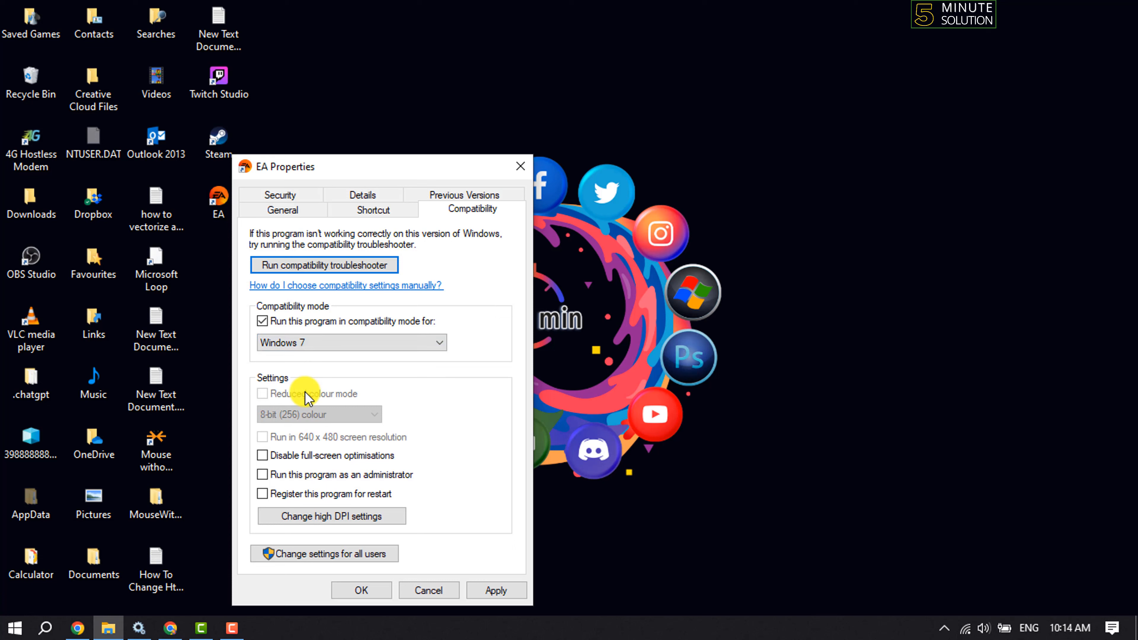
pyautogui.moveTo(263, 479)
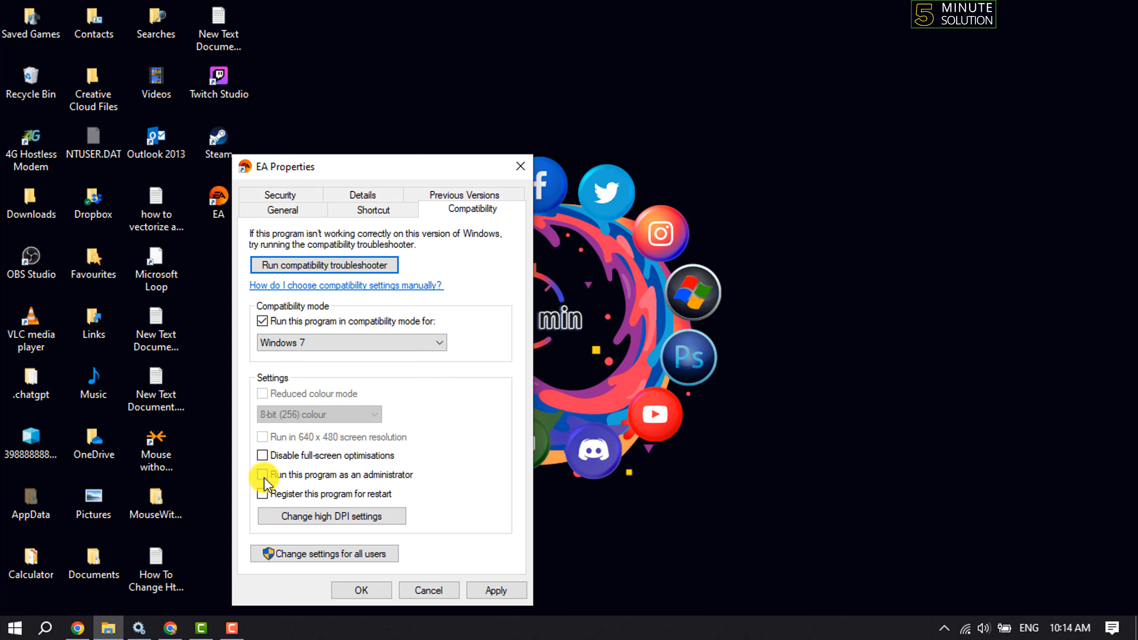
pyautogui.click(263, 475)
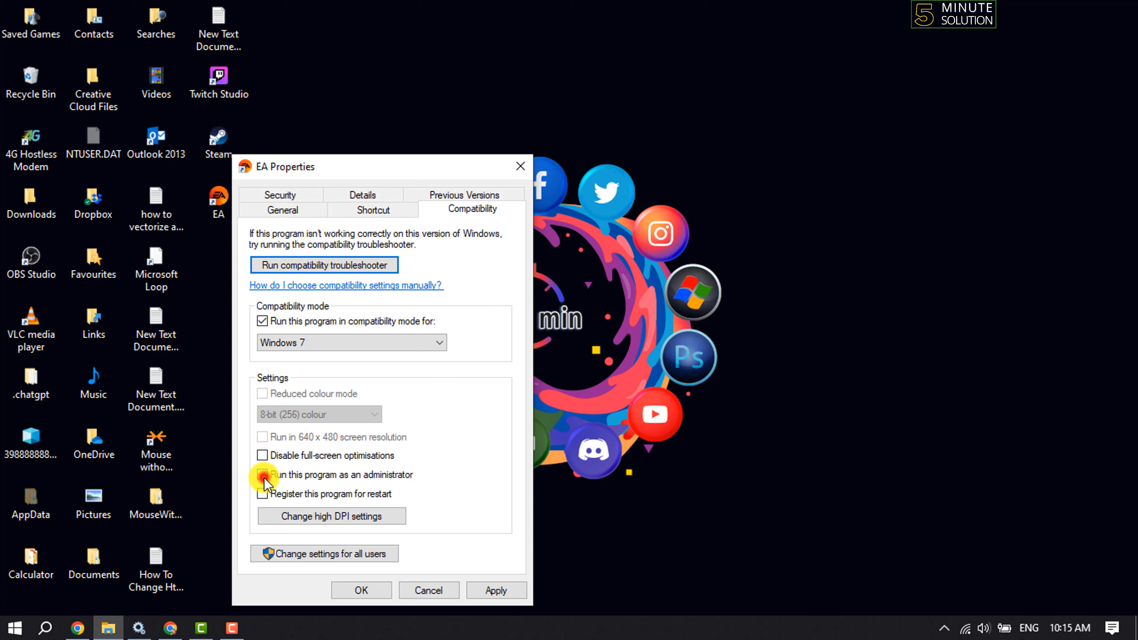
pyautogui.click(262, 475)
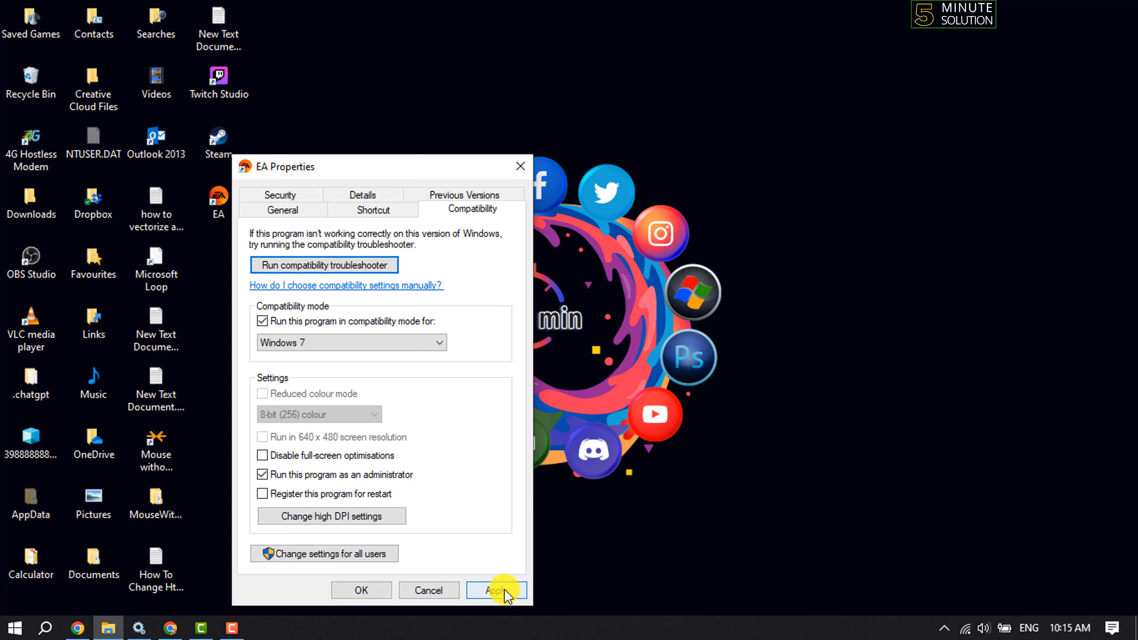
pyautogui.click(497, 591)
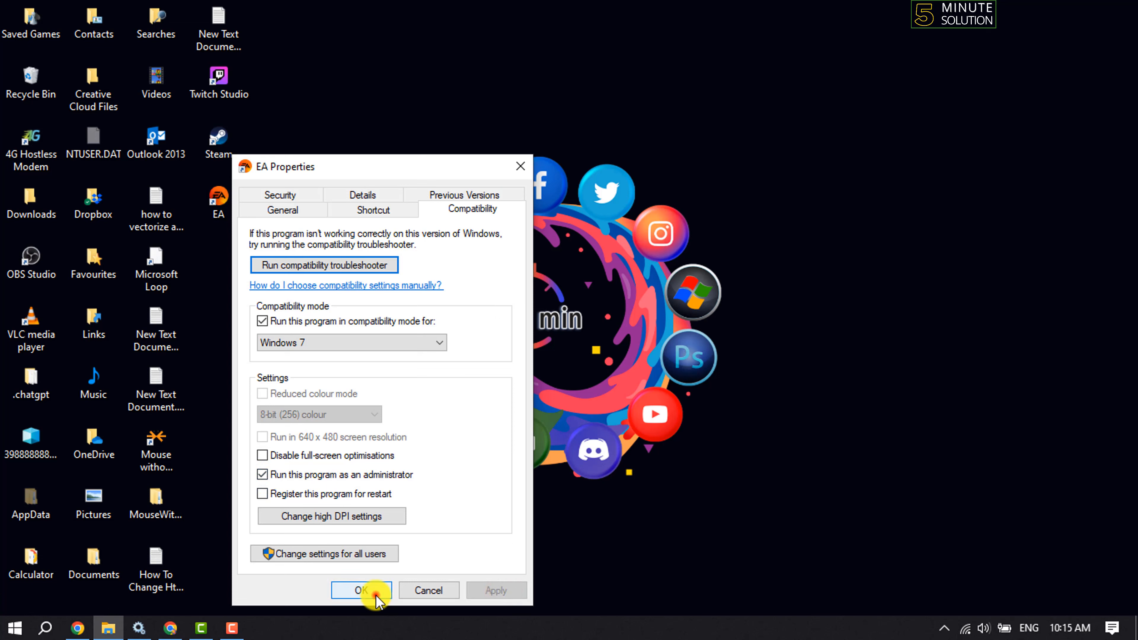
pyautogui.click(362, 591)
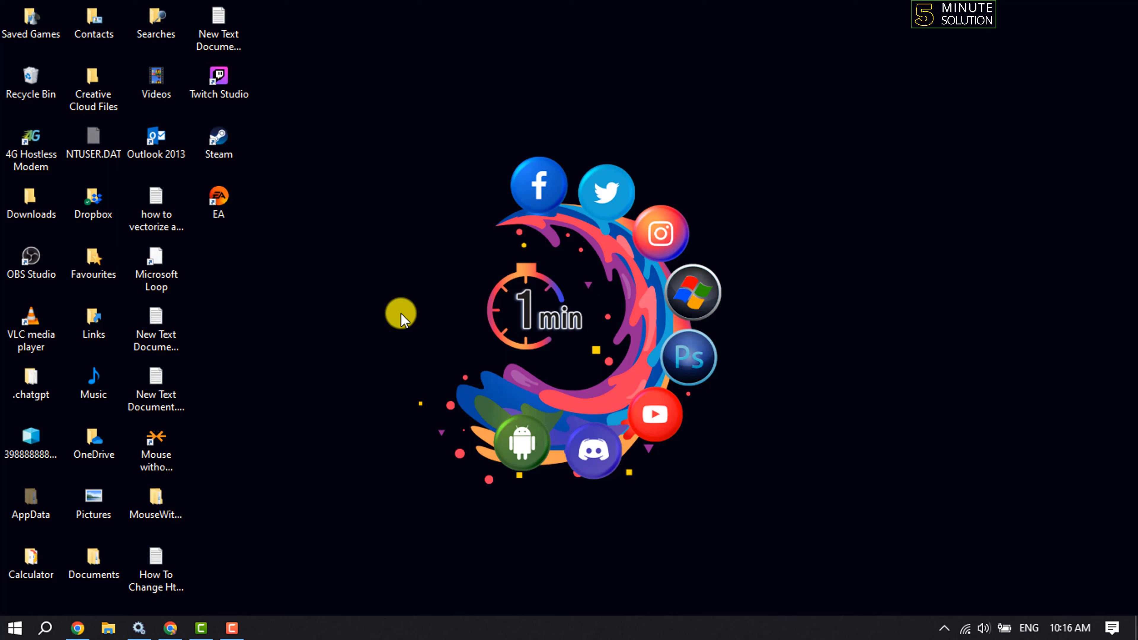
pyautogui.moveTo(394, 320)
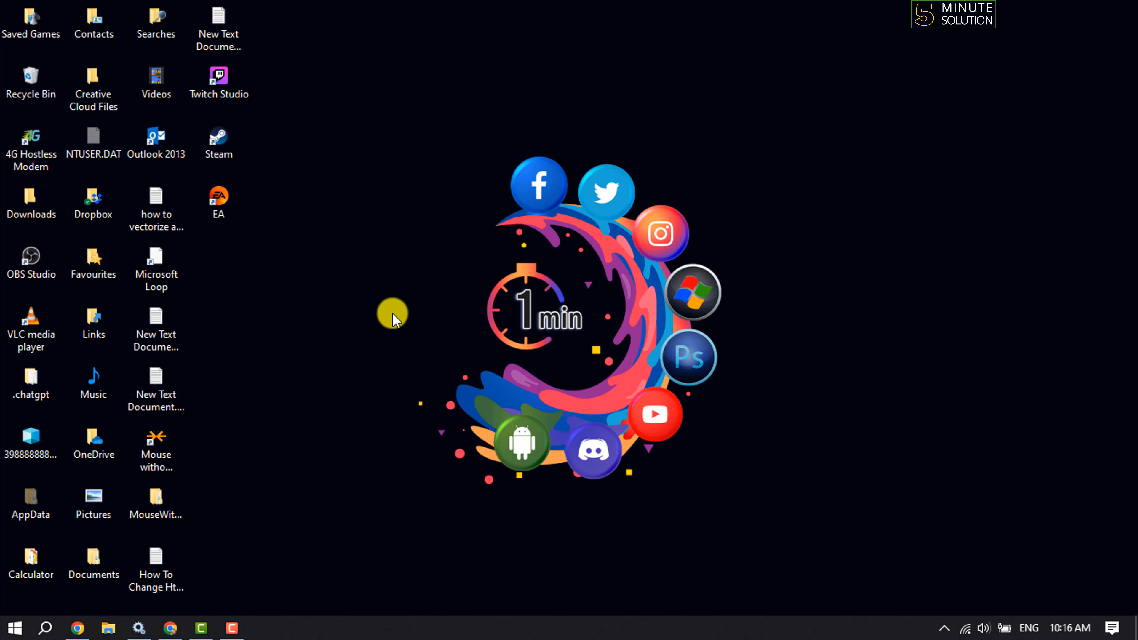
pyautogui.moveTo(416, 310)
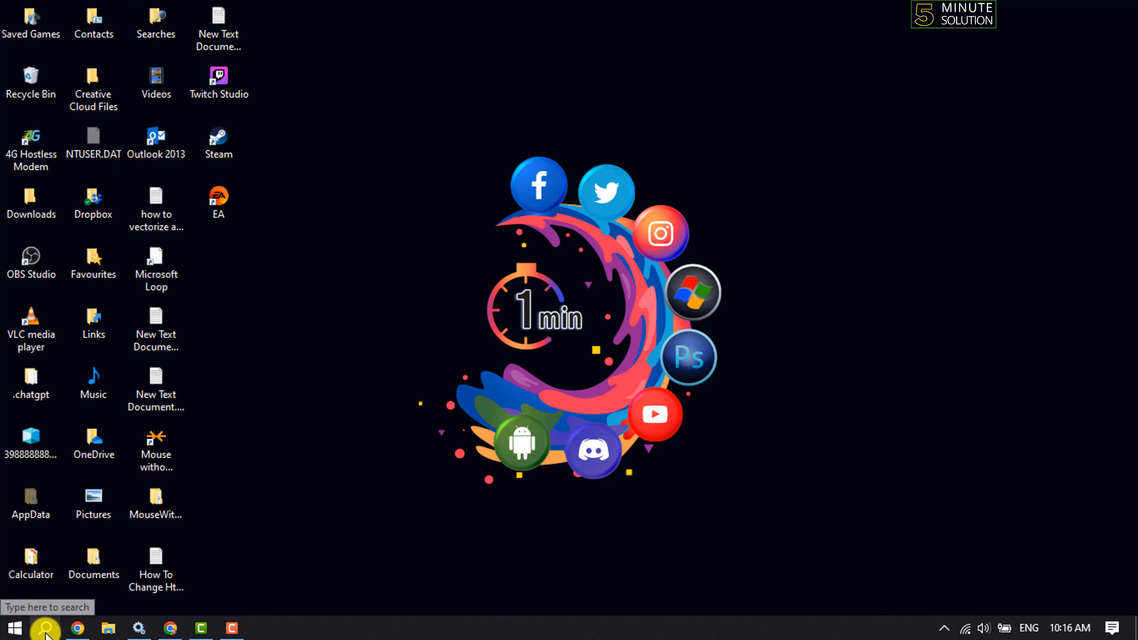
# - Search the taskbar for 'run' and launch the Run dialog
pyautogui.write('run')
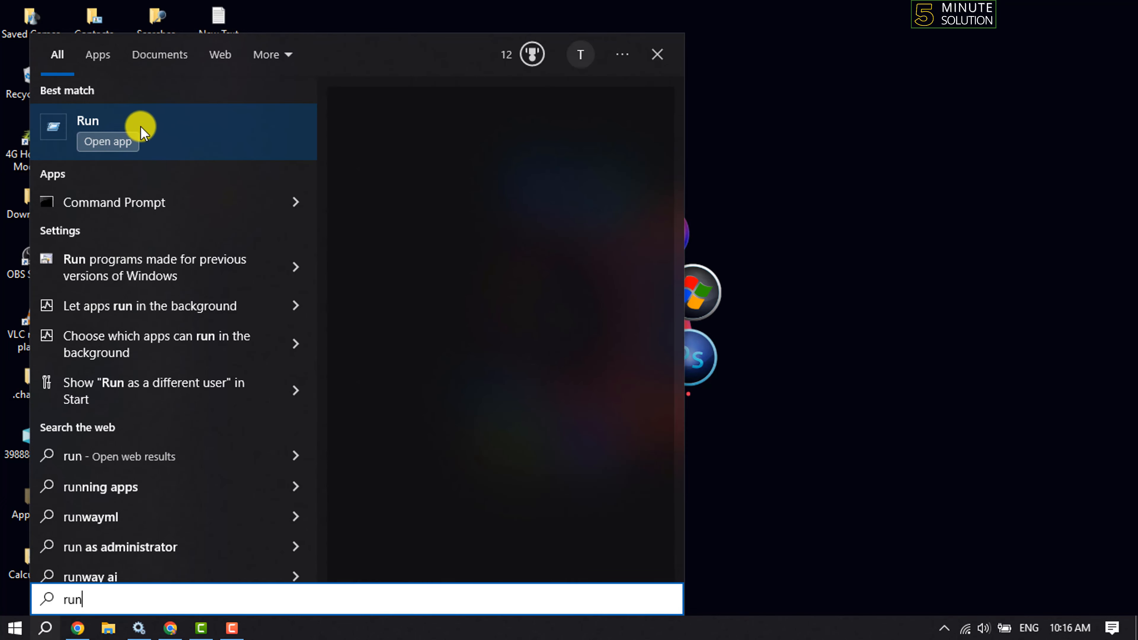
pyautogui.moveTo(154, 142)
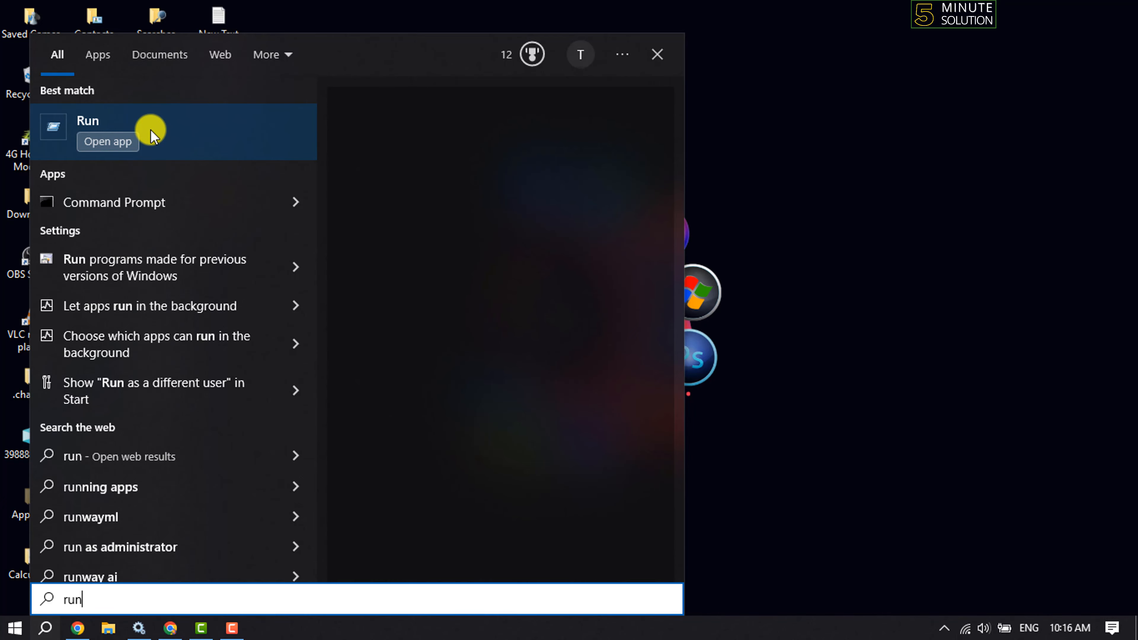
pyautogui.click(87, 121)
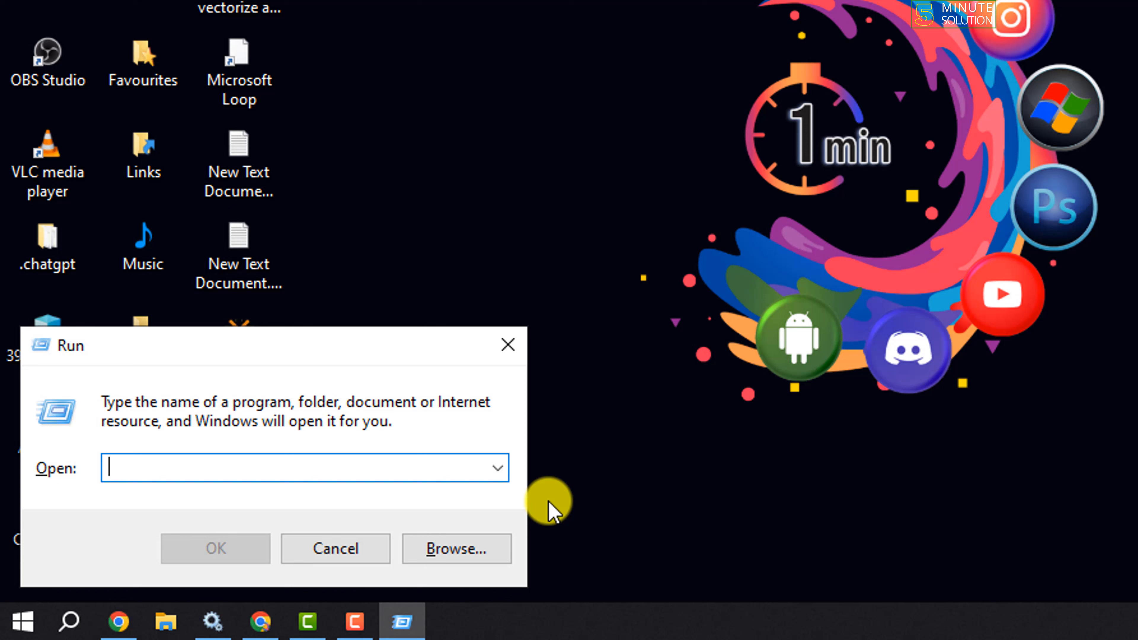
# - Enter %localappdata% in Run to open the AppData\Local folder
pyautogui.write('%localappdata')
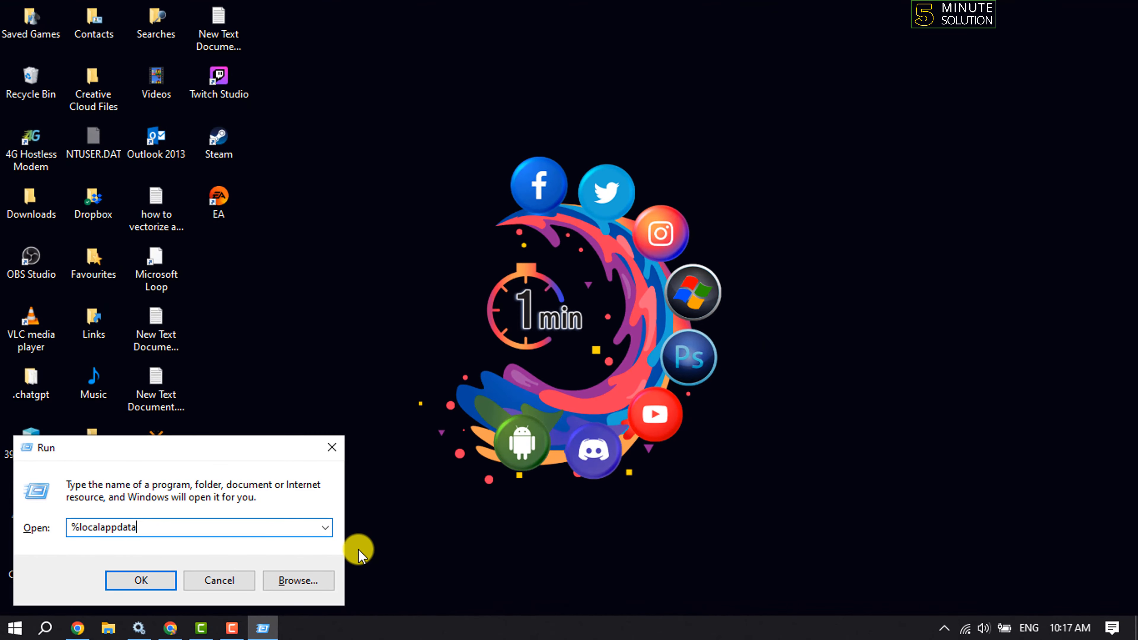
pyautogui.write('%')
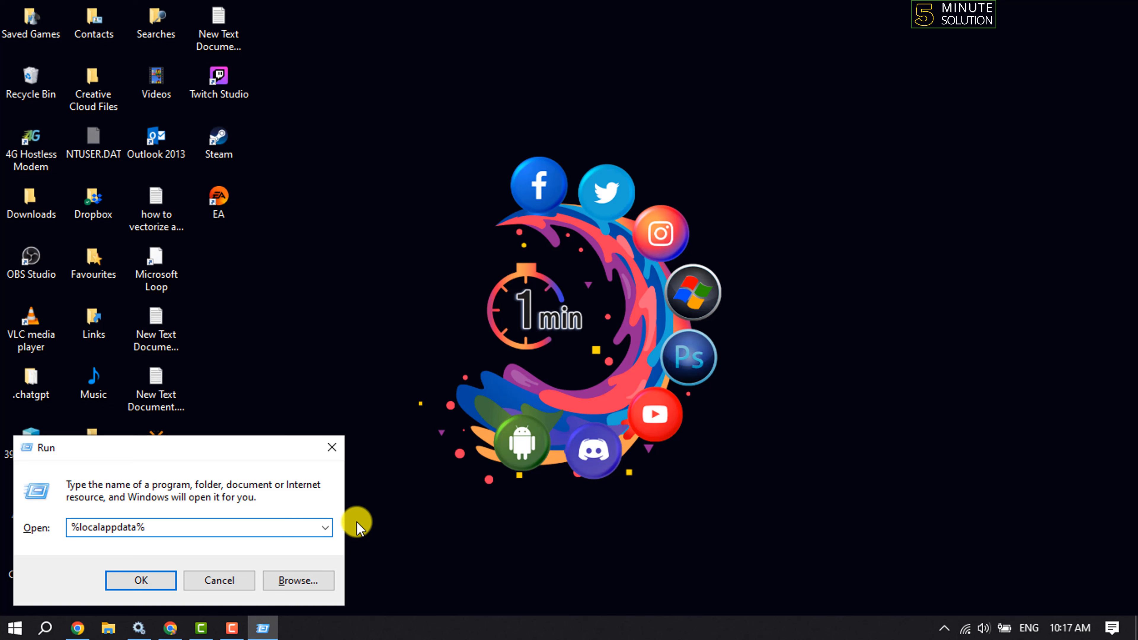
pyautogui.click(141, 581)
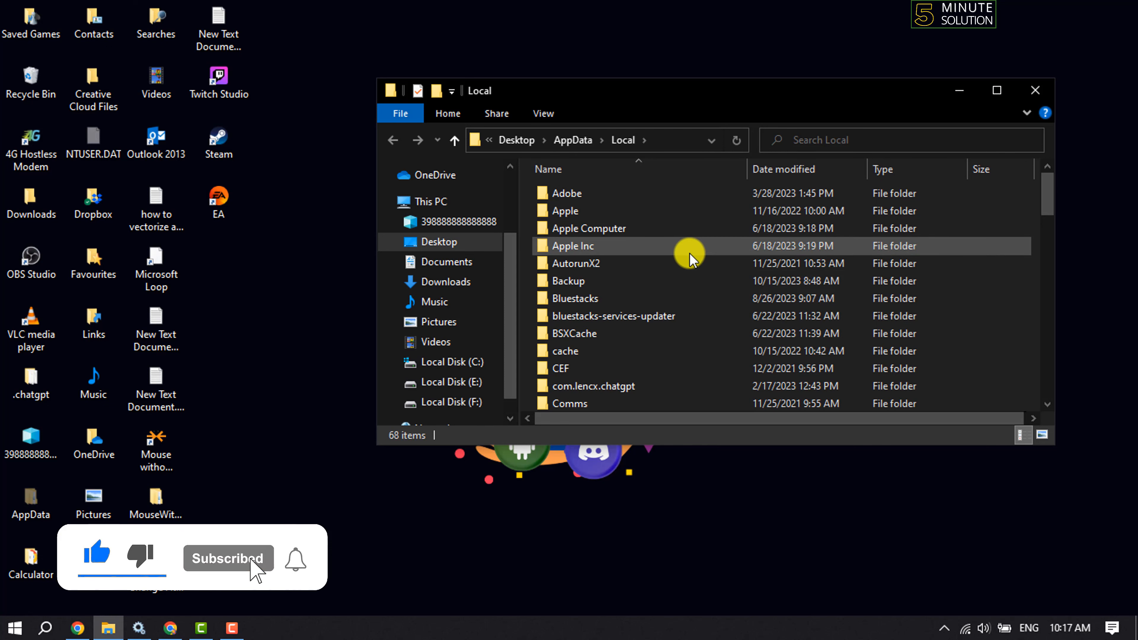
# - Delete the Electronic Arts folder from AppData\Local and close the Explorer window
pyautogui.scroll(-3)
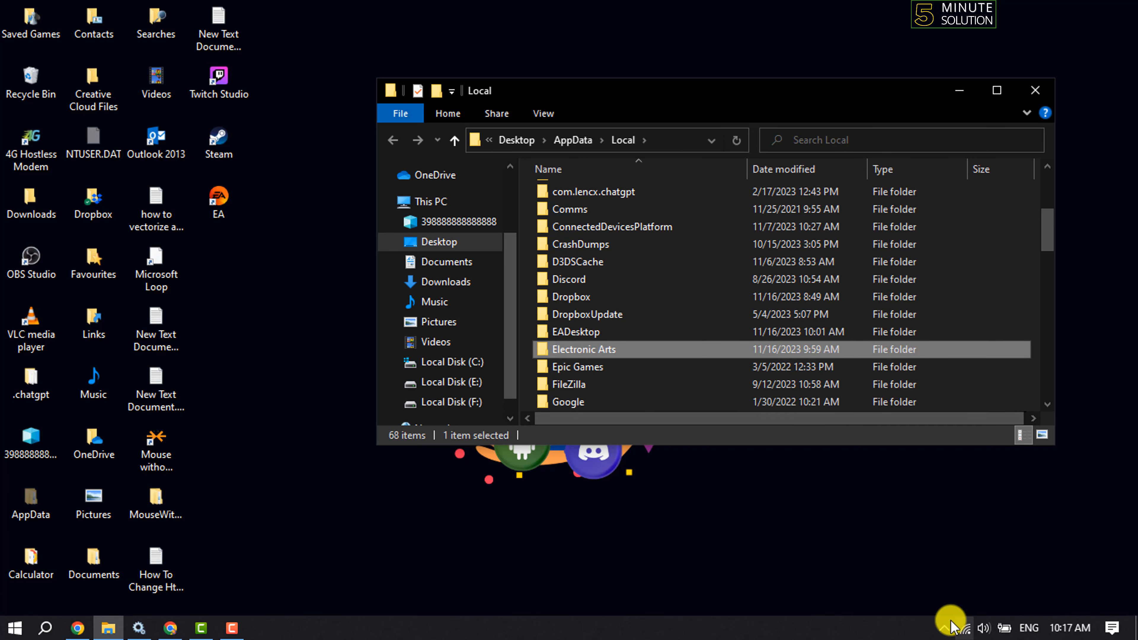
pyautogui.click(944, 628)
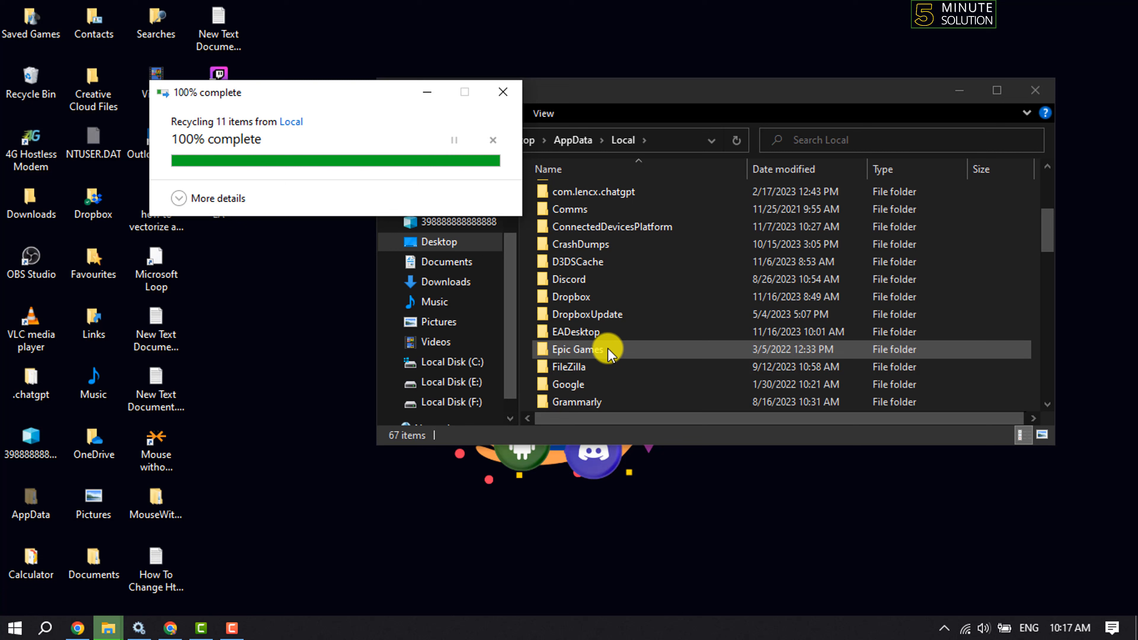
pyautogui.click(503, 92)
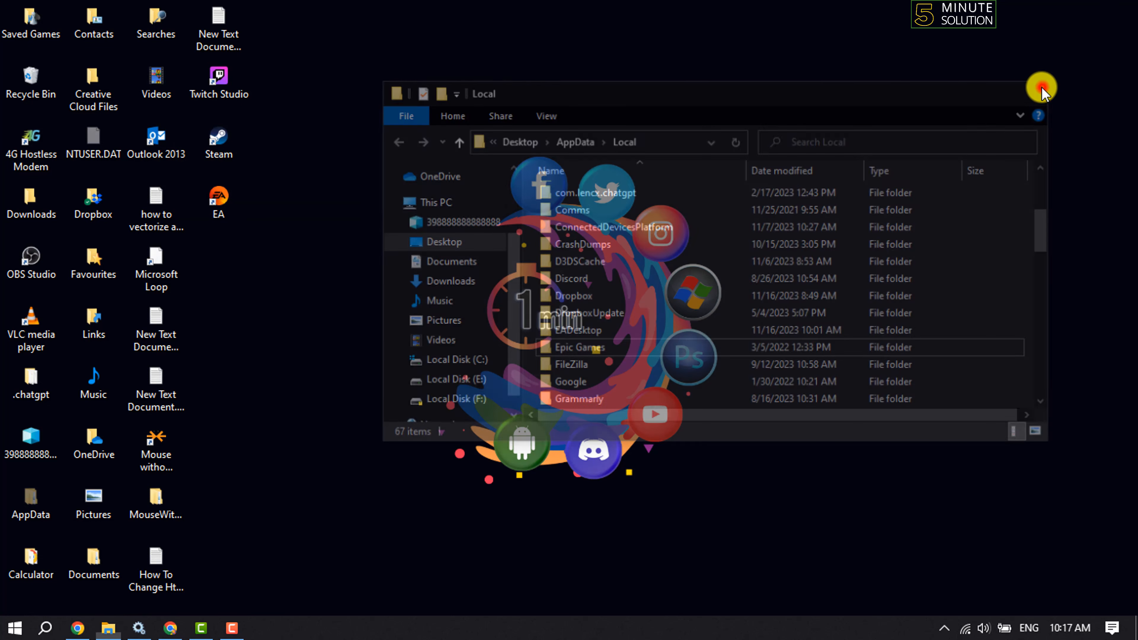
pyautogui.click(1041, 88)
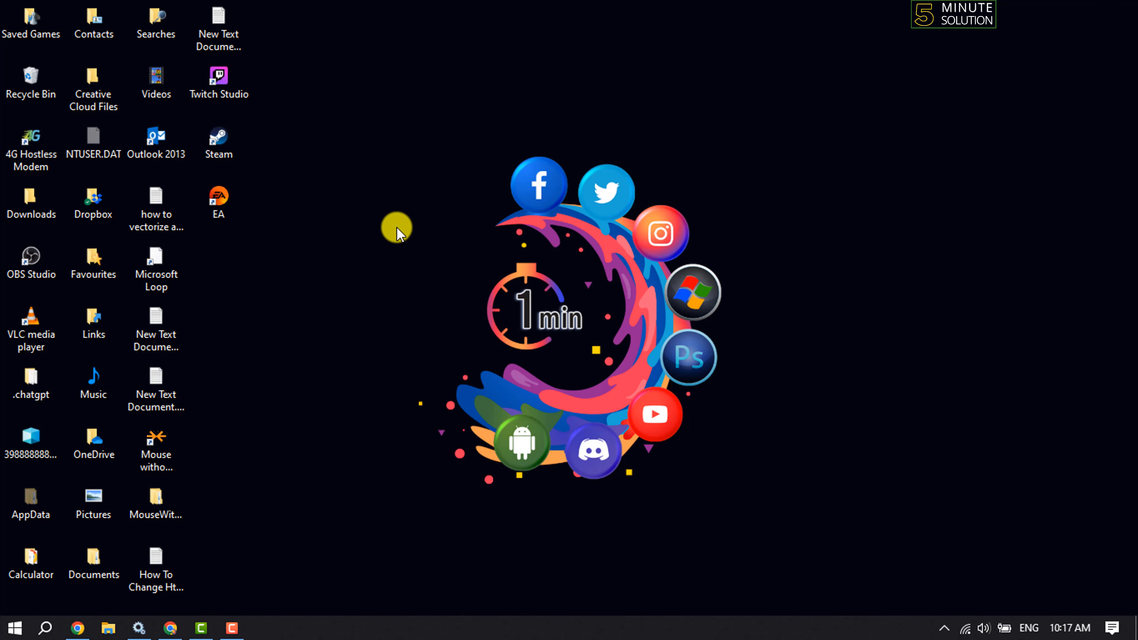